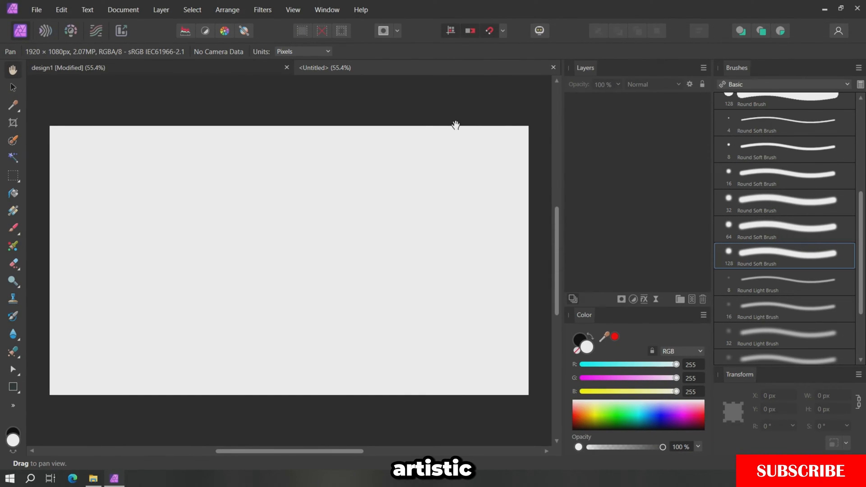
mouse_move(12, 369)
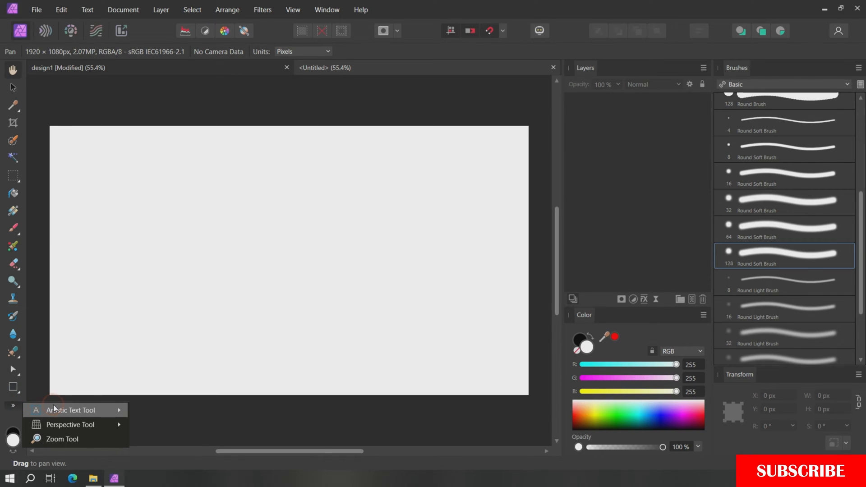
- Create an artistic text letter Z in Times New Roman Bold on the canvas
click(68, 410)
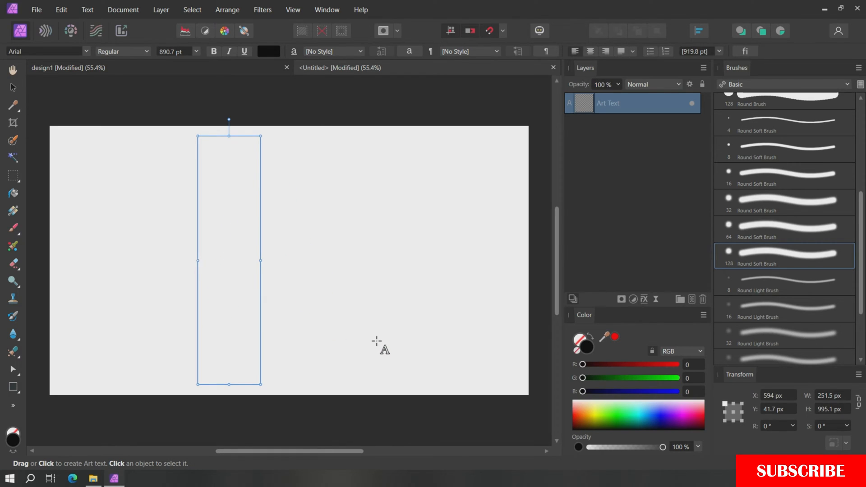
text(Z)
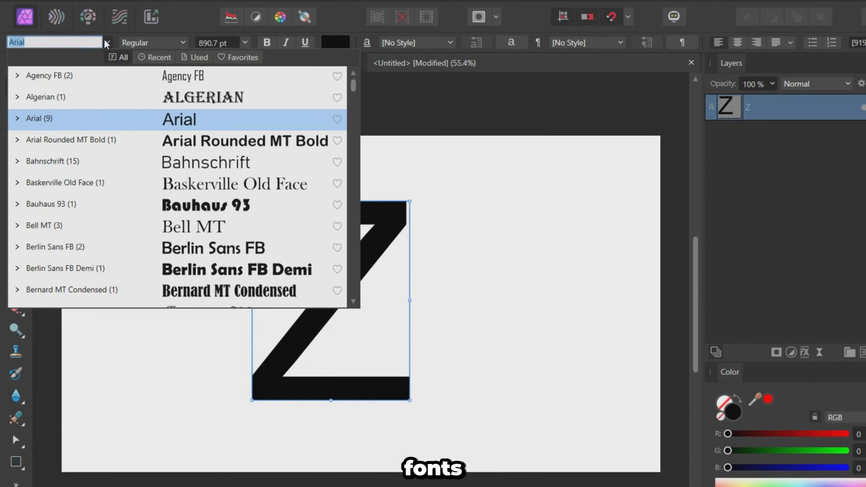
text(Times New Roman)
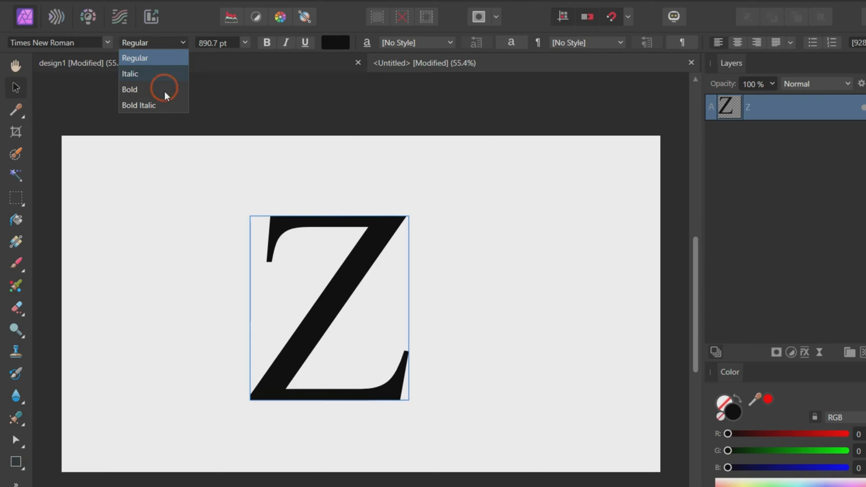
click(130, 90)
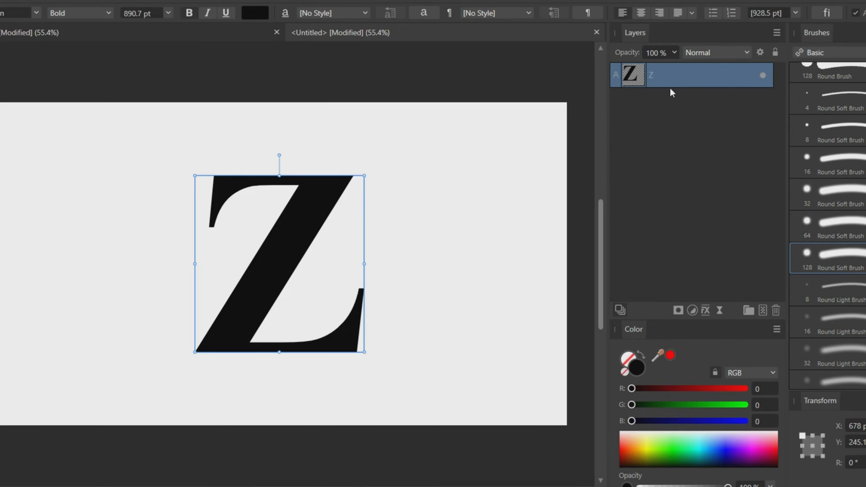
- Duplicate the Z text layer with Ctrl+J to get three stacked copies
key(ctrl+j)
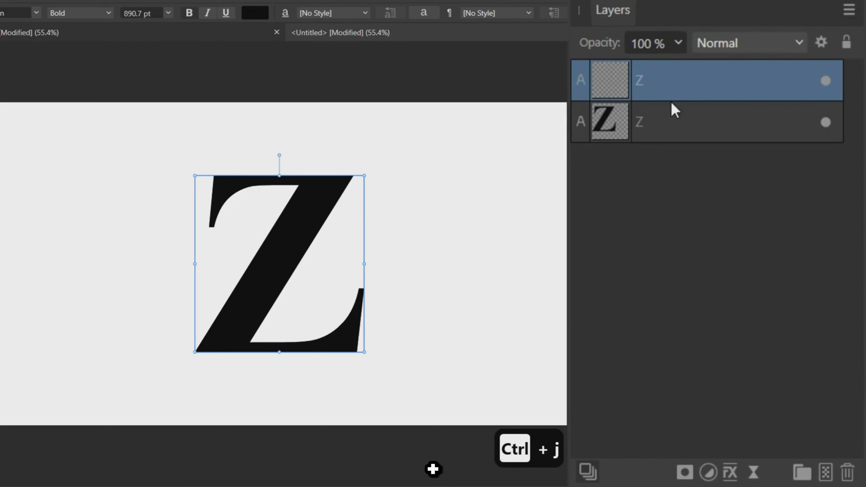
key(ctrl+j)
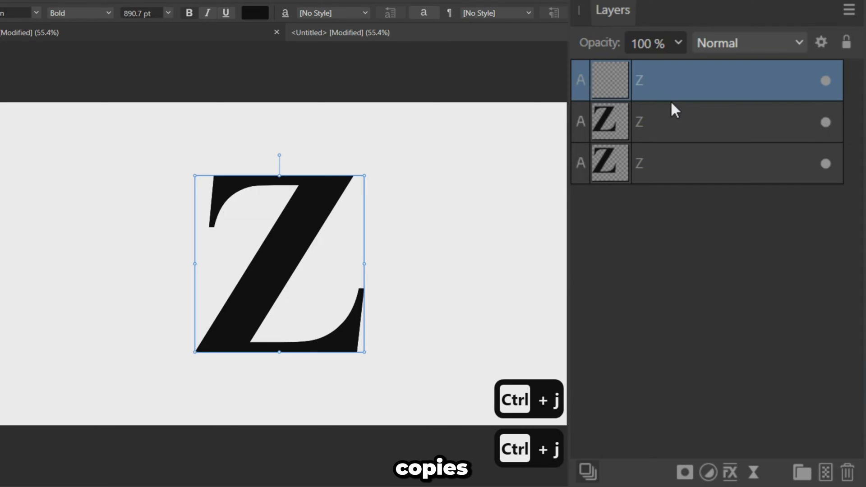
key(ctrl+j)
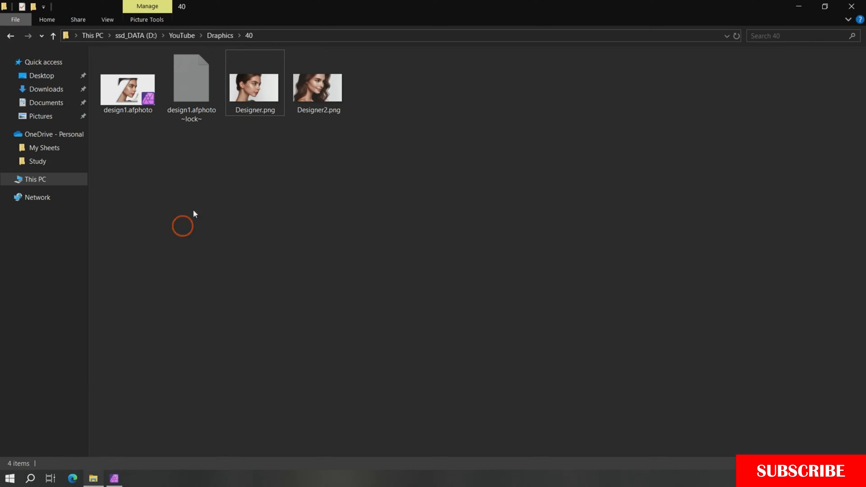
- Drag Designer.png from the folder into the document between the Z layers
click(254, 88)
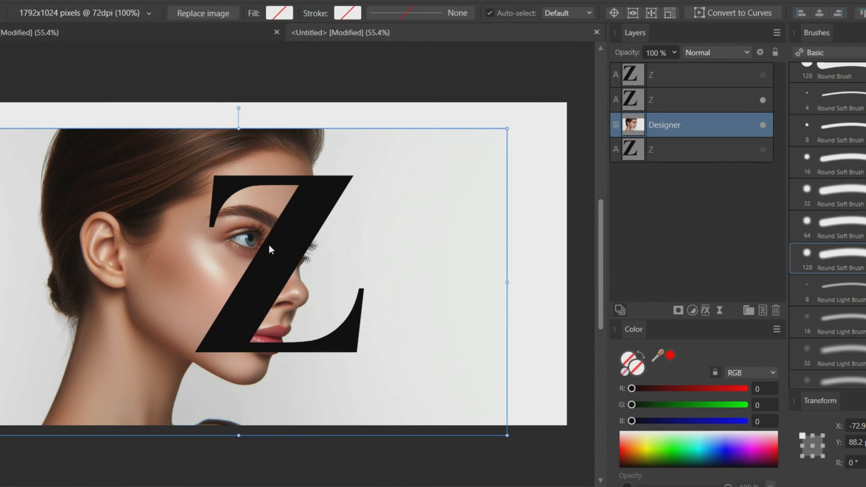
- Make the portrait the same height as the Z with Maintain Aspect Ratio applied
click(690, 99)
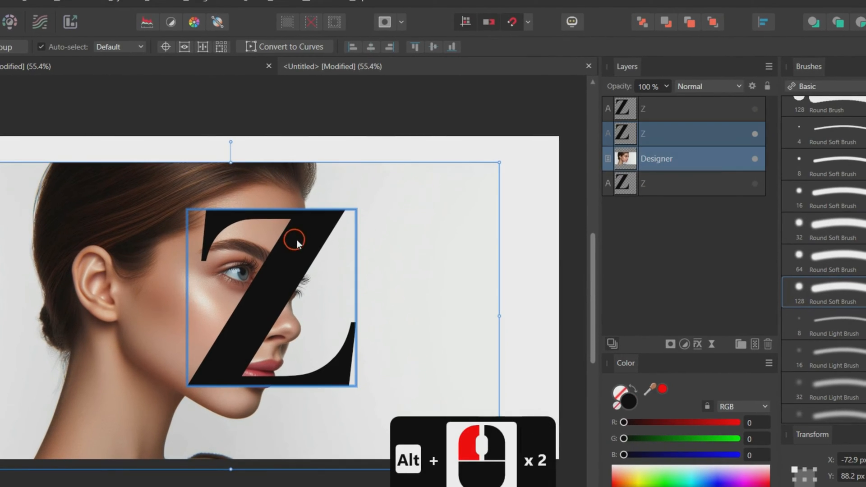
mouse_move(764, 22)
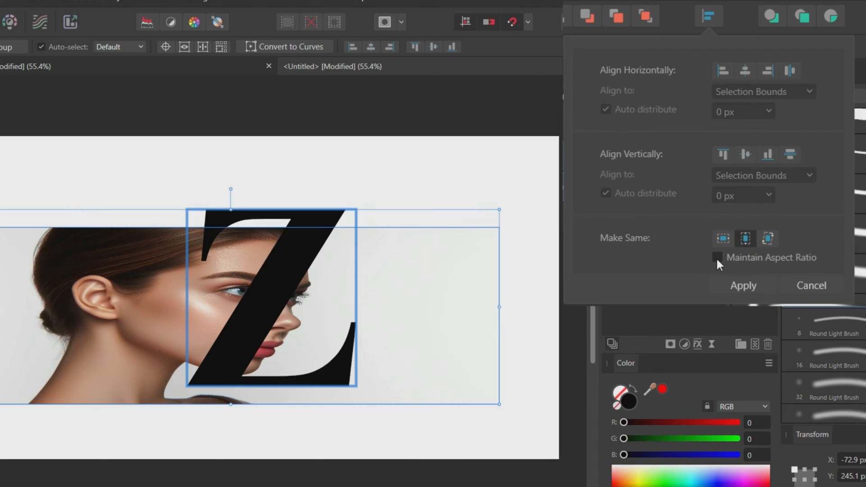
click(717, 257)
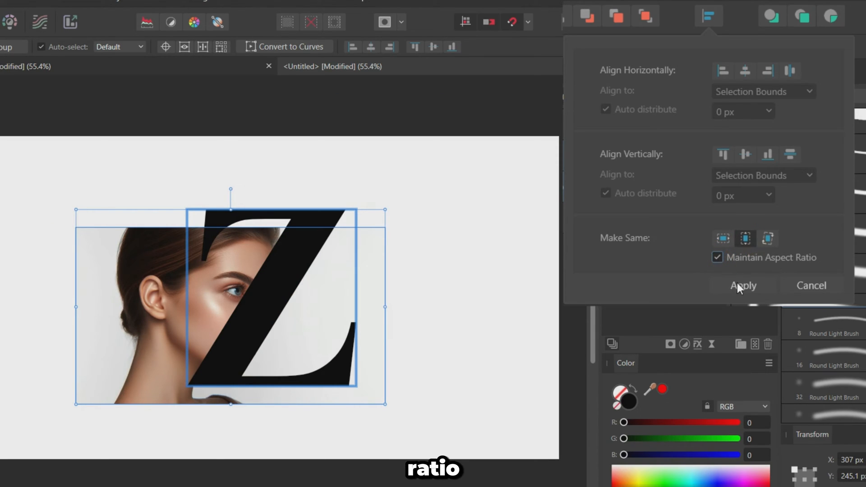
click(744, 286)
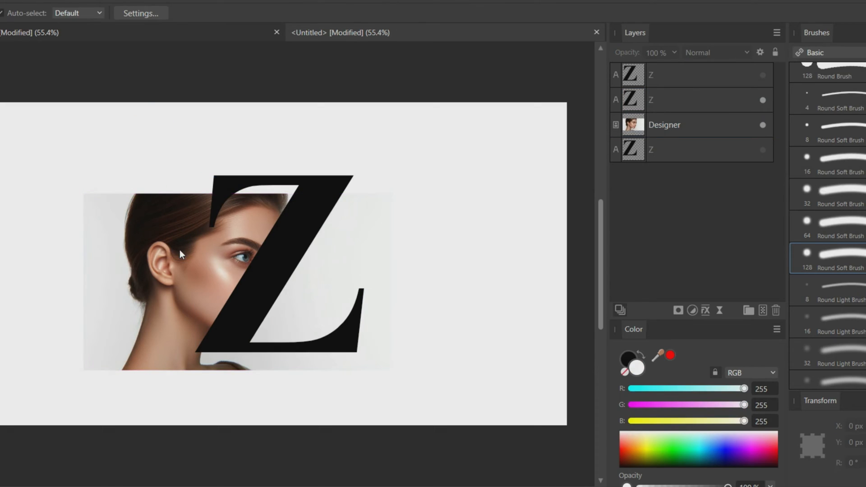
- Position the portrait over the Z, duplicate it, and mask one copy inside a Z letter
click(665, 124)
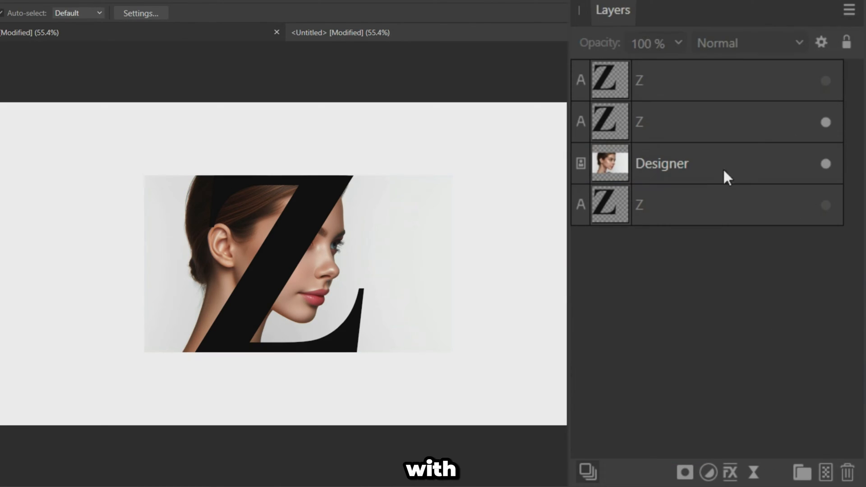
click(661, 164)
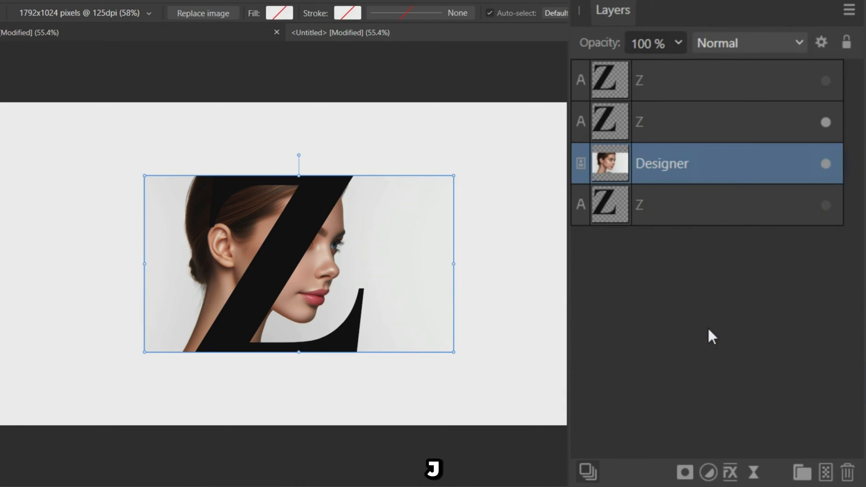
key(ctrl+j)
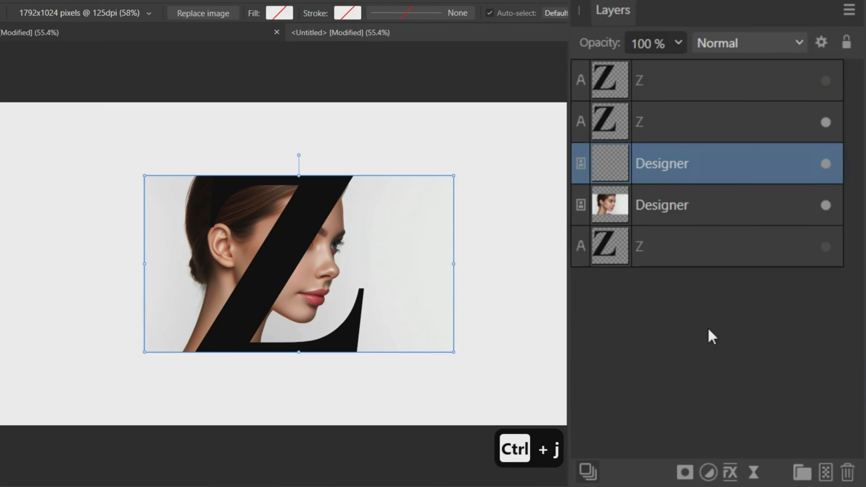
key(ctrl+j)
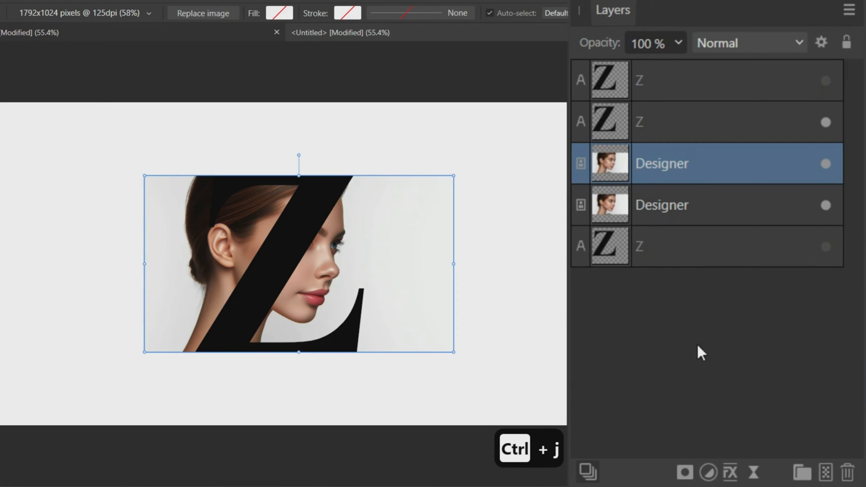
mouse_move(696, 169)
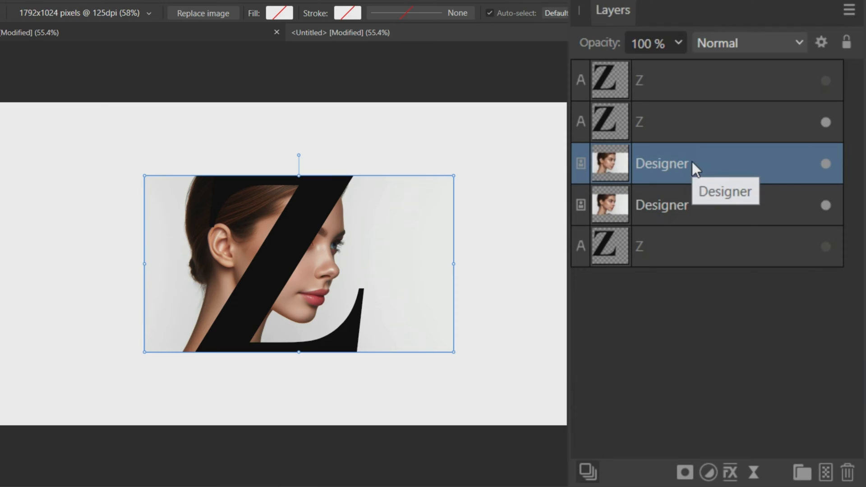
mouse_move(724, 171)
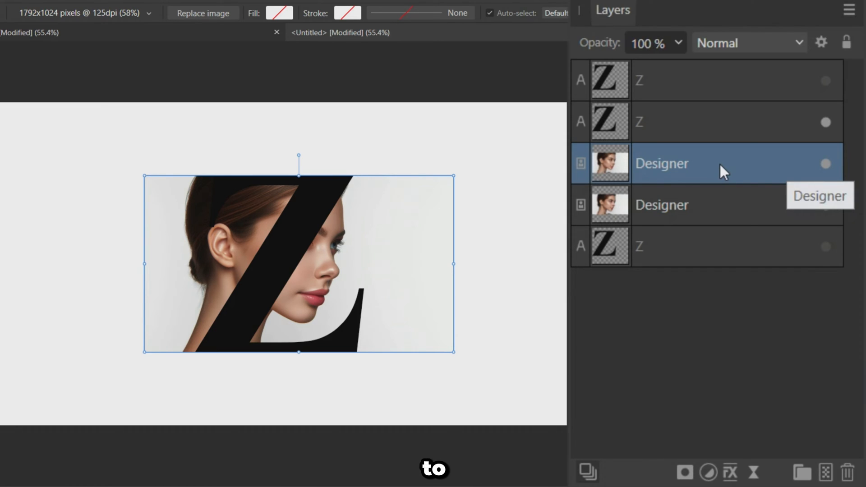
drag(663, 164, 663, 80)
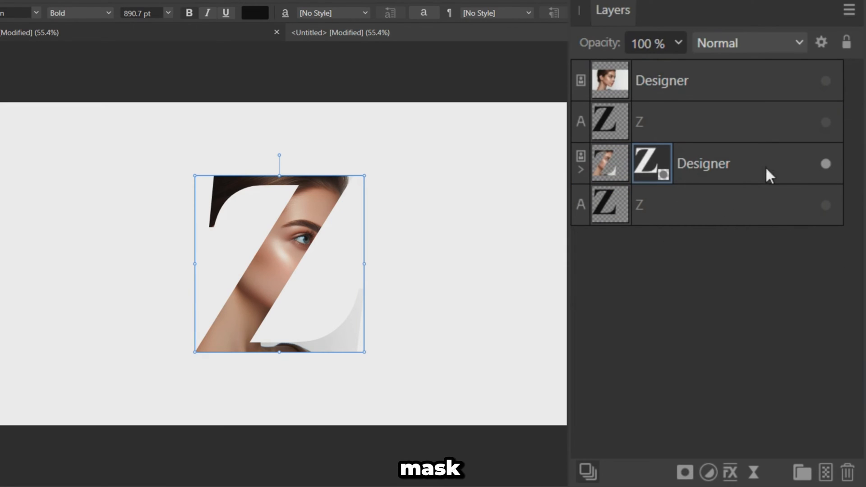
- Lower the top unmasked portrait copy's opacity to 75%
click(661, 81)
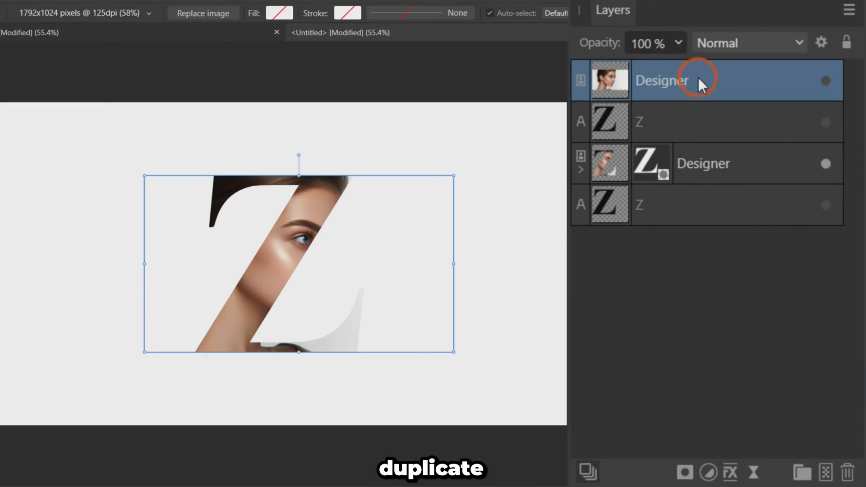
click(678, 42)
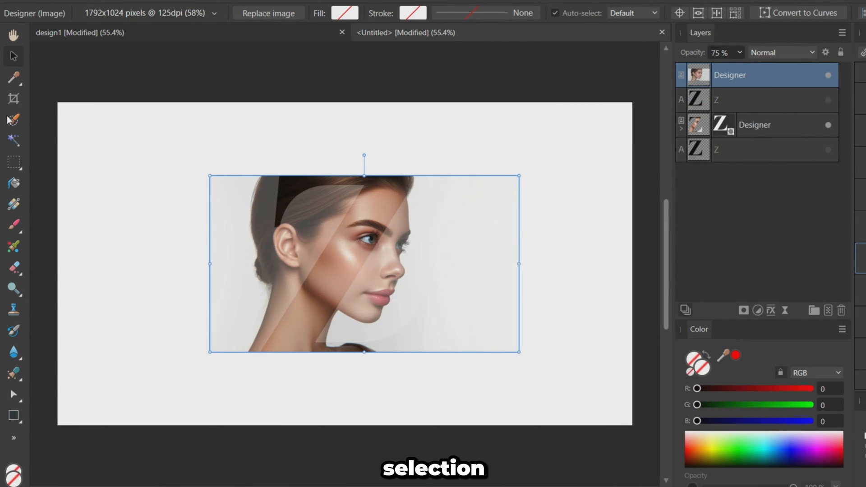
- Paint a selection over the face and neck with the Selection Brush and apply Refine Selection
click(14, 120)
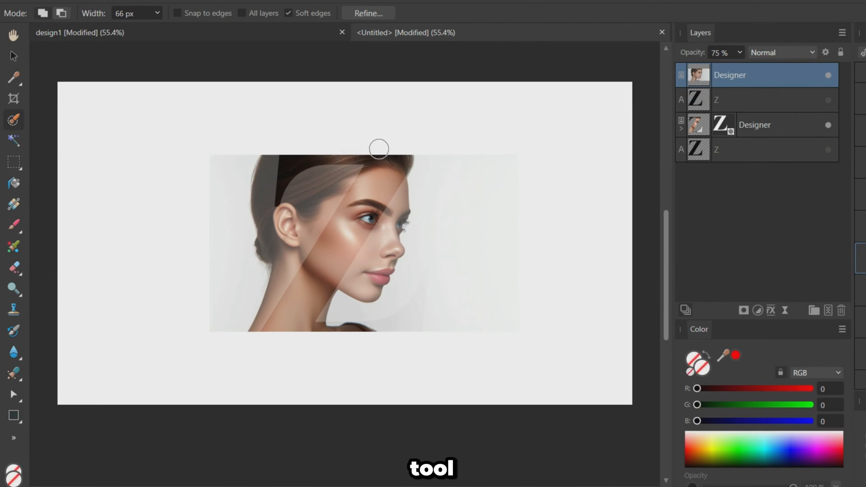
scroll(up, 3)
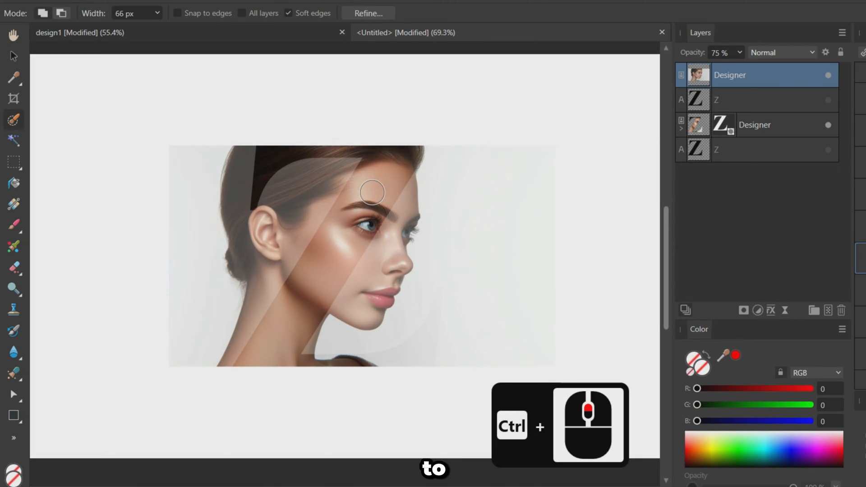
mouse_move(383, 197)
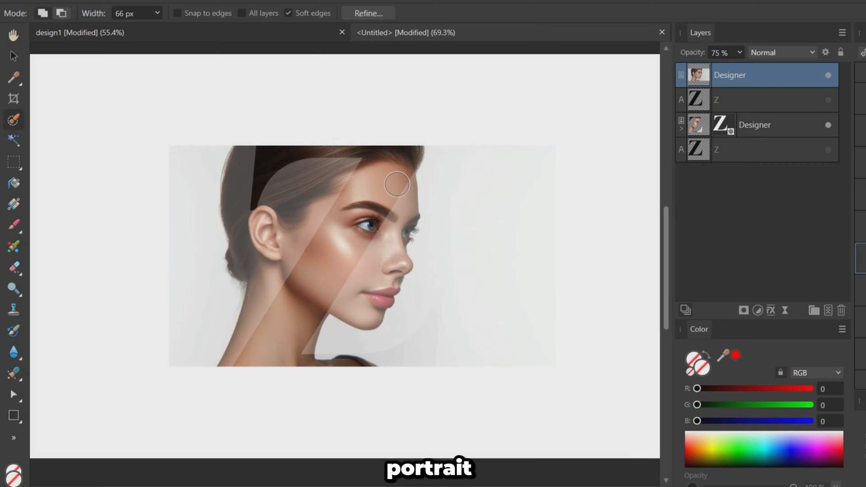
mouse_move(397, 163)
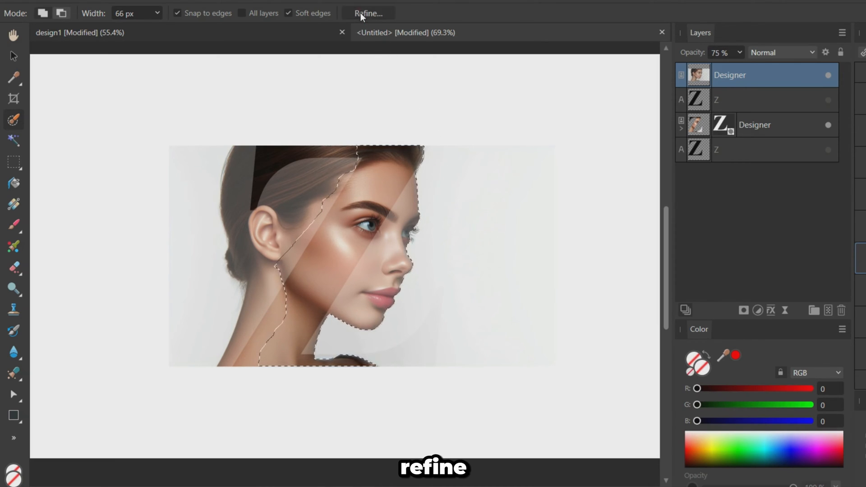
click(367, 12)
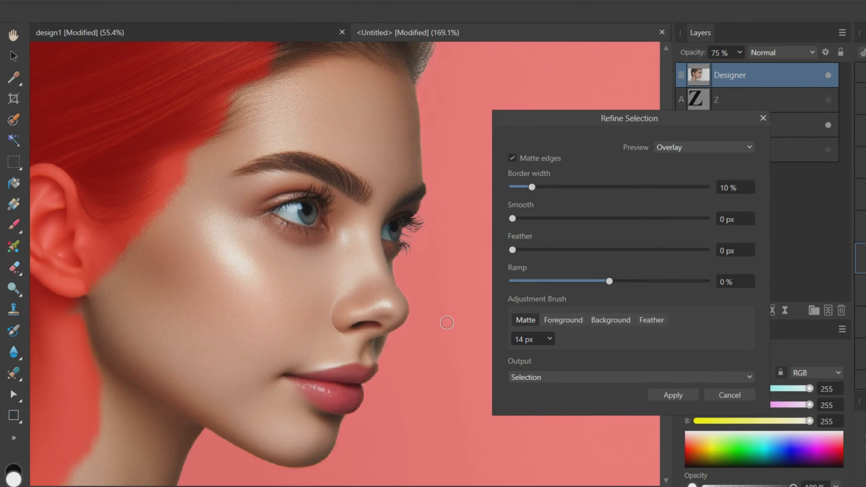
click(672, 395)
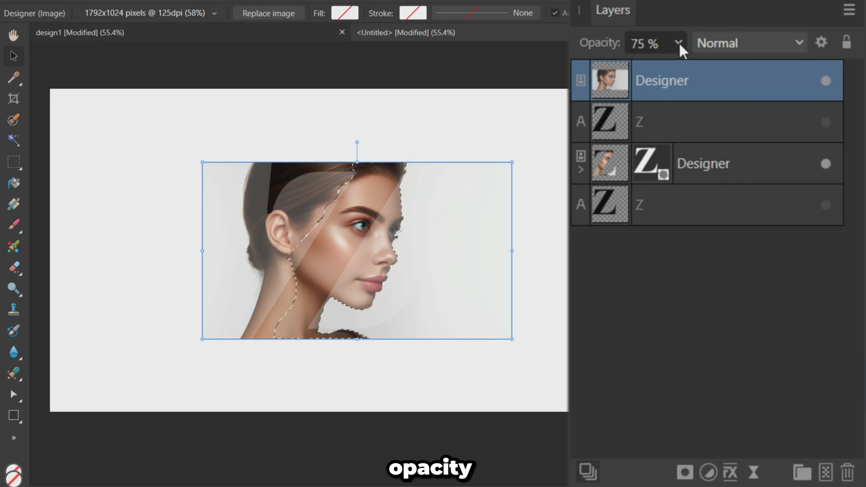
- Return the portrait copy to 100% opacity and mask it to the face selection
click(677, 42)
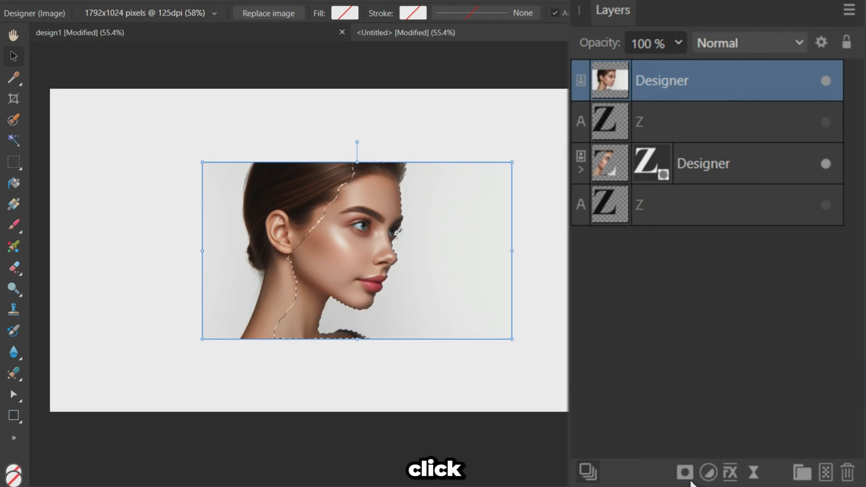
click(684, 472)
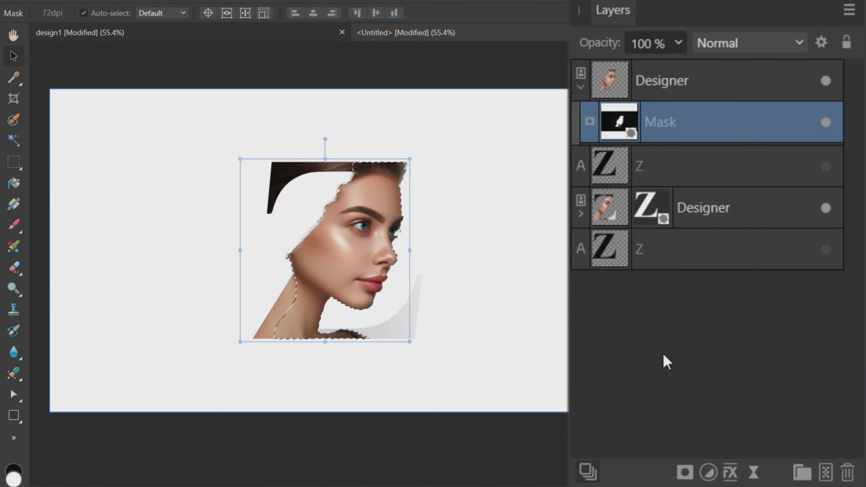
mouse_move(585, 179)
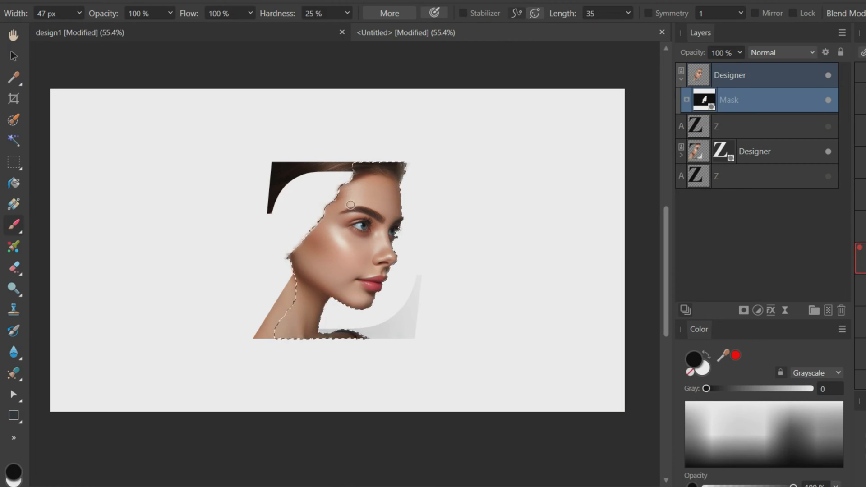
- Clear the face selection with Ctrl+D before tidying the mask edges
key(ctrl+d)
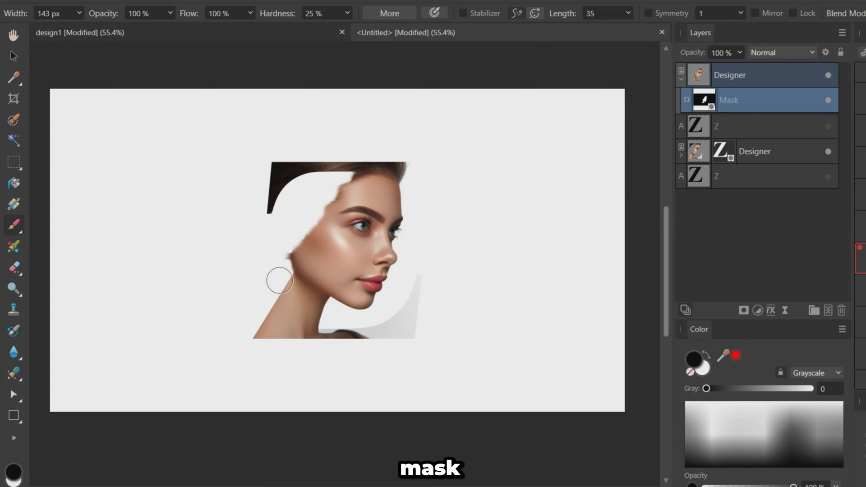
mouse_move(288, 265)
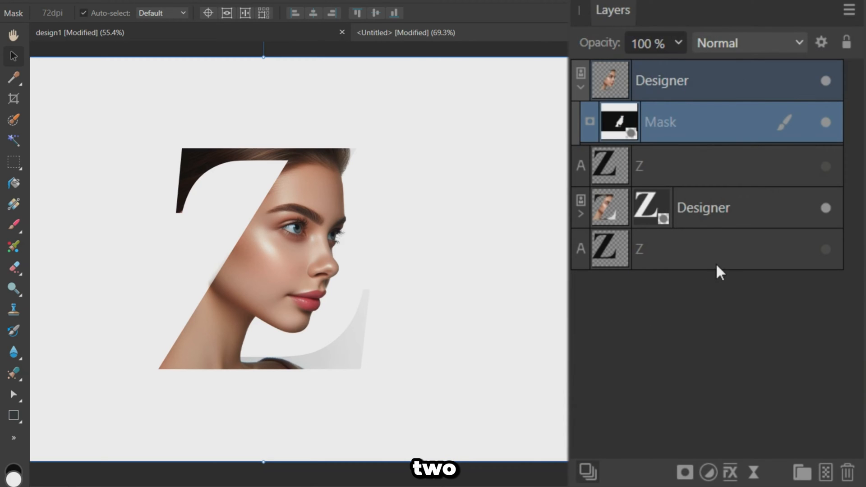
- Show the bottom black Z layer and enable an Outer Shadow layer effect on it
click(825, 208)
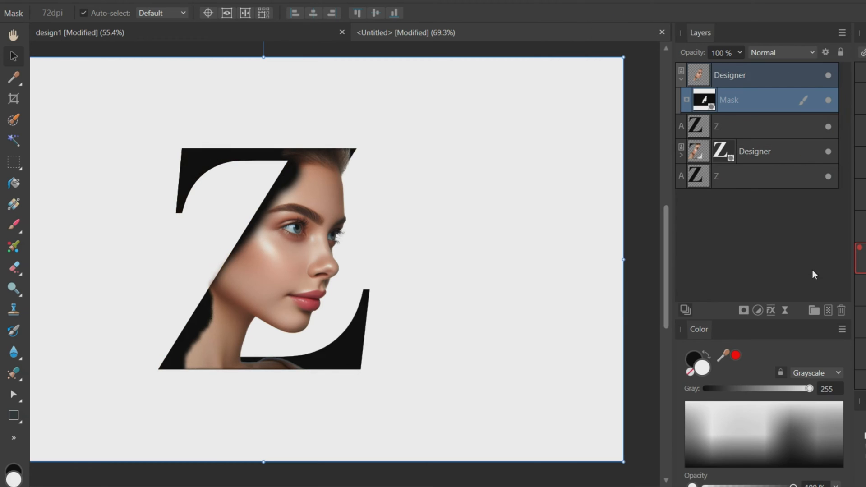
click(746, 176)
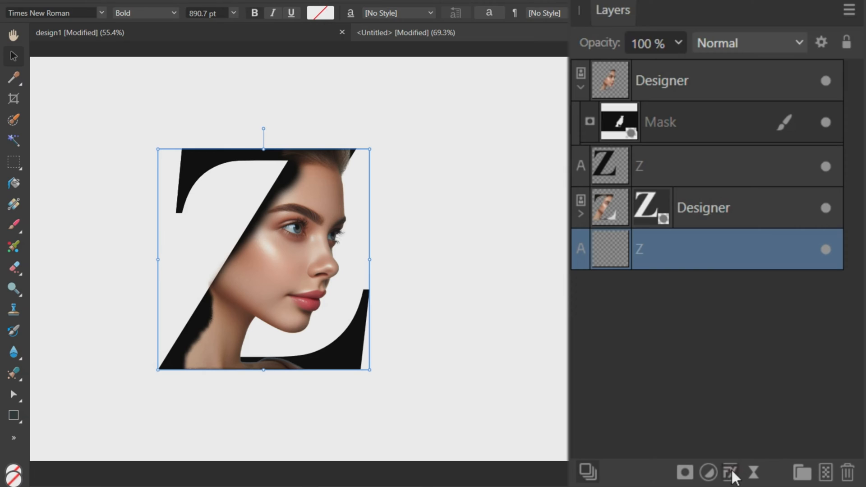
click(729, 472)
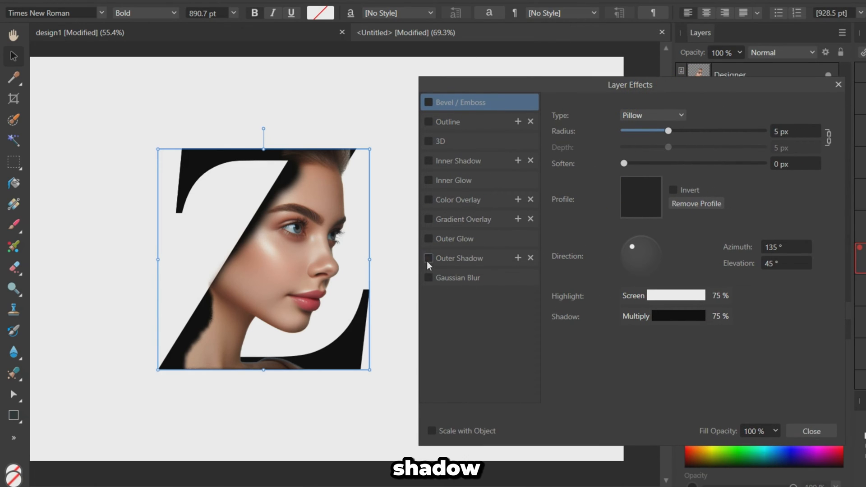
click(428, 258)
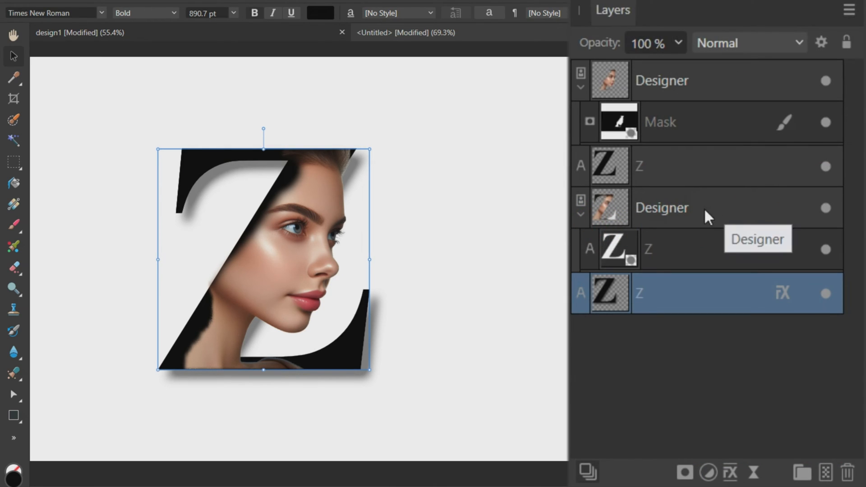
- Enable the 3D layer effect on the clipped portrait and set its radius to 25 px
click(661, 207)
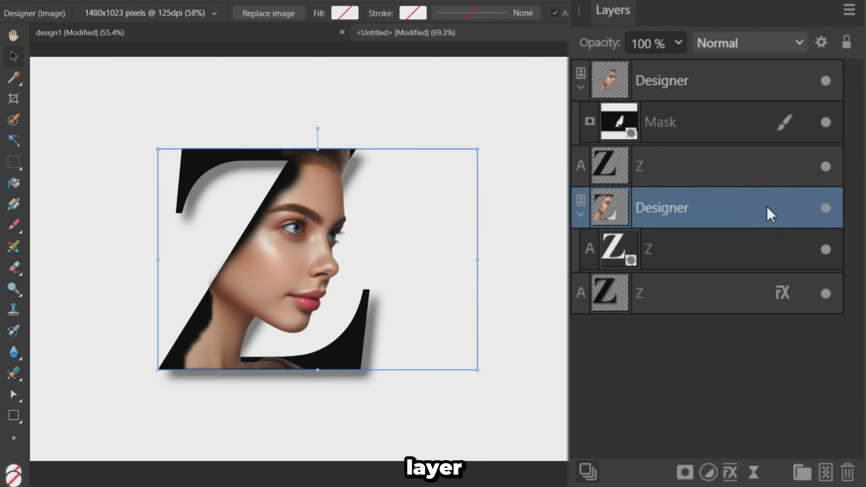
mouse_move(777, 216)
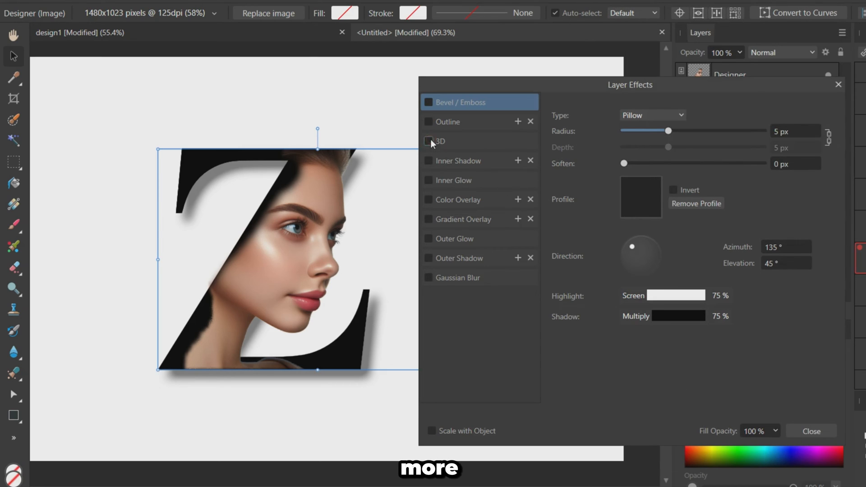
click(427, 140)
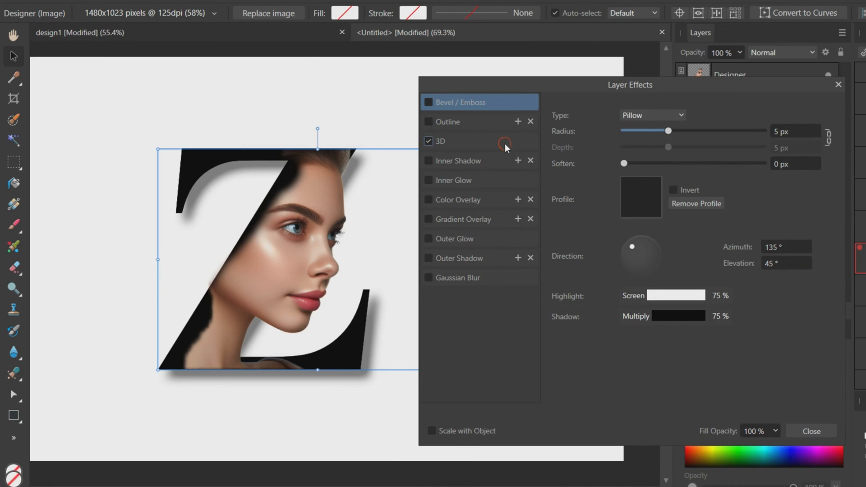
click(442, 141)
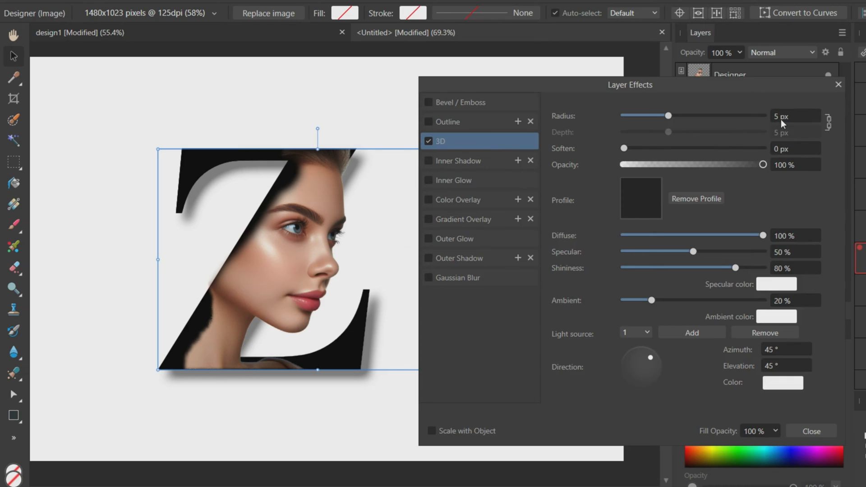
triple_click(796, 116)
text(25)
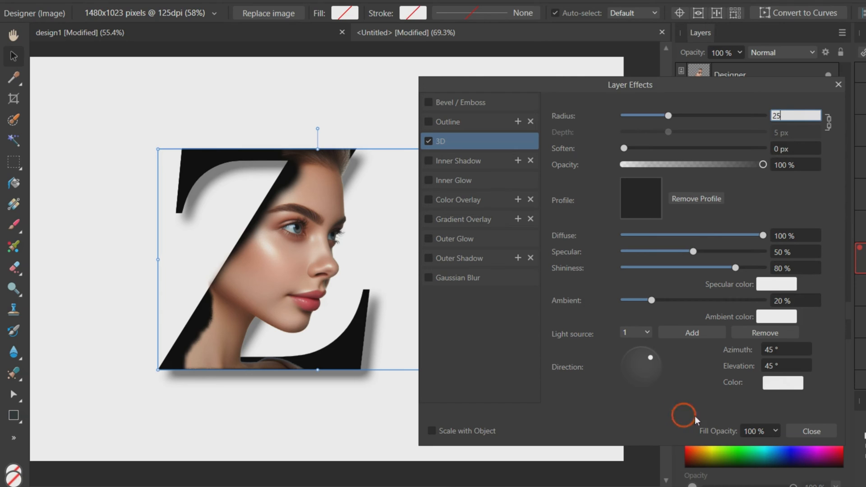
mouse_move(798, 143)
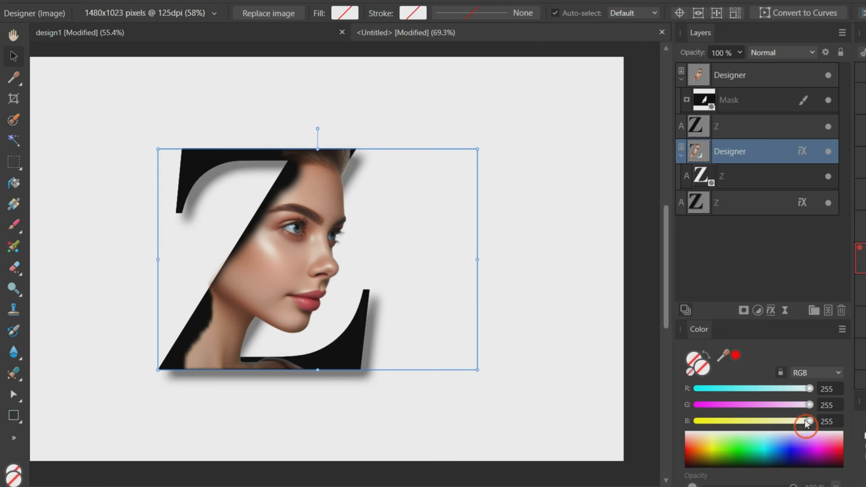
- Convert the top Z text layer to curves via its context menu
click(746, 127)
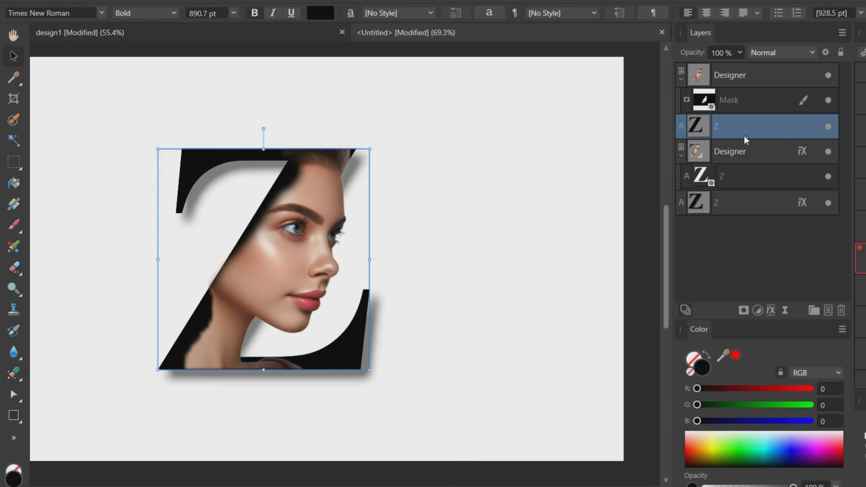
right_click(304, 170)
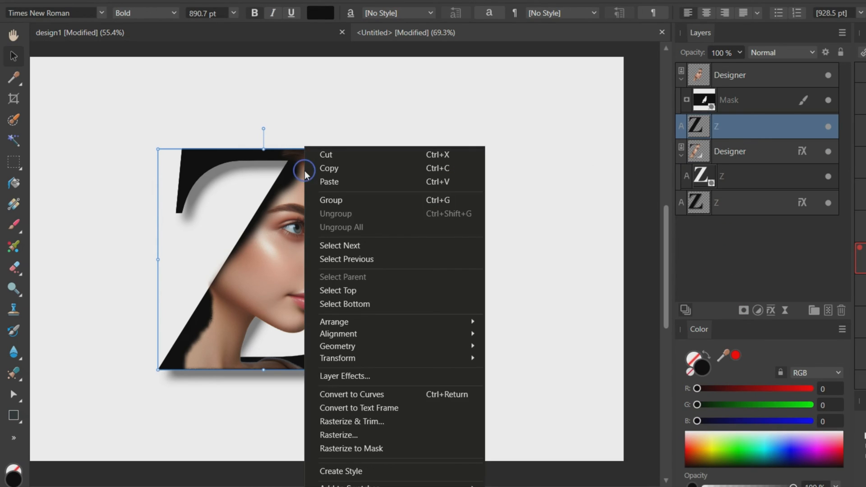
click(371, 400)
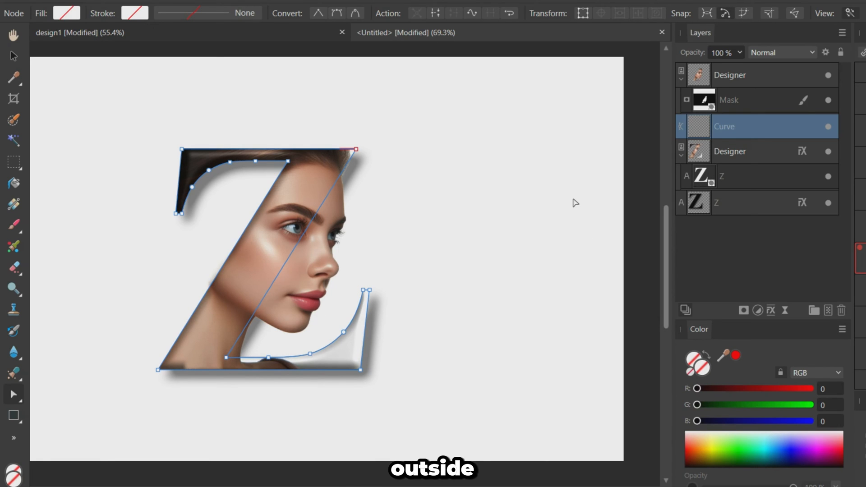
mouse_move(196, 364)
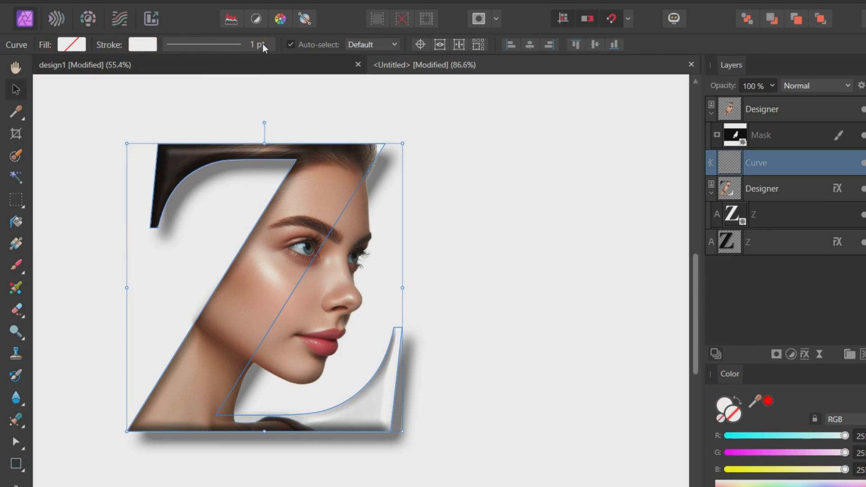
- Set the Z's white stroke width to 10 pt, aligned to the outside of the letter
click(254, 45)
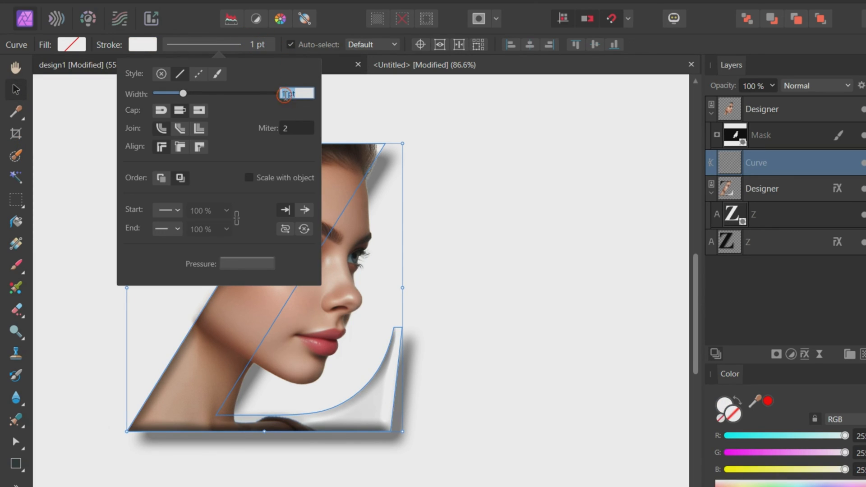
text(10)
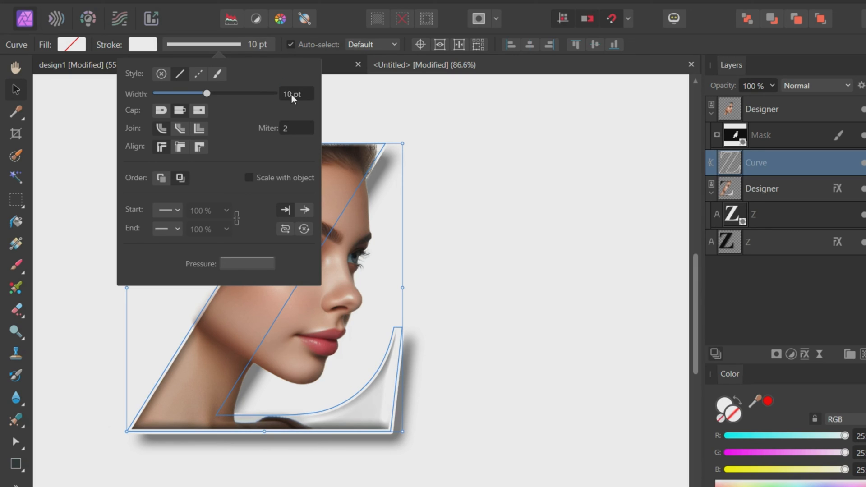
mouse_move(180, 146)
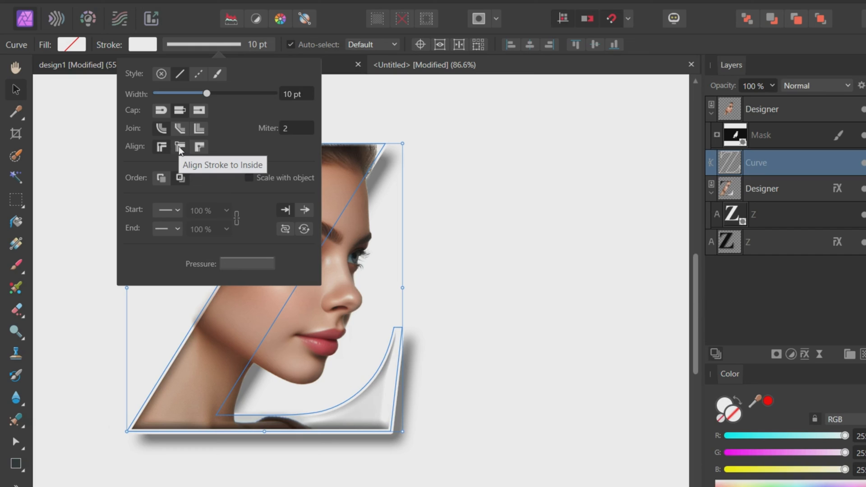
click(198, 147)
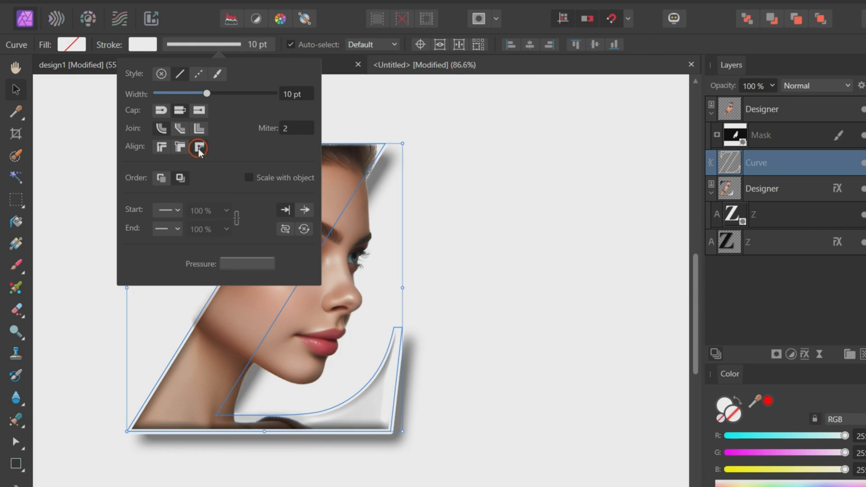
click(198, 147)
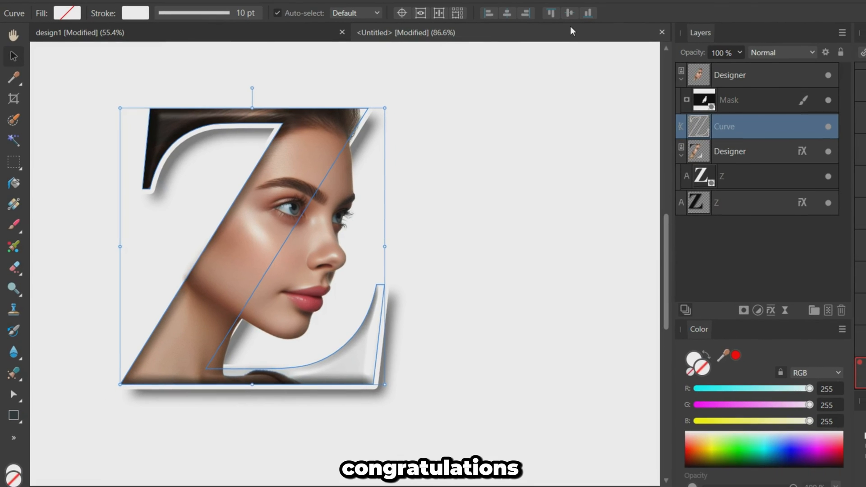
mouse_move(513, 97)
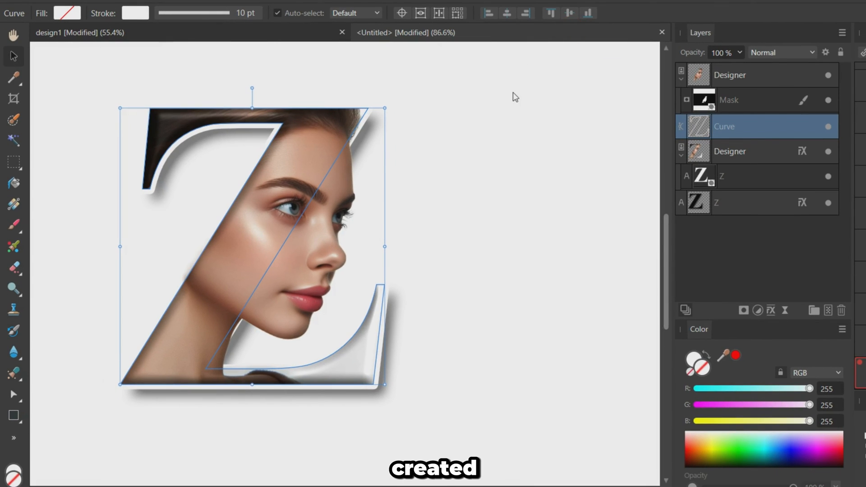